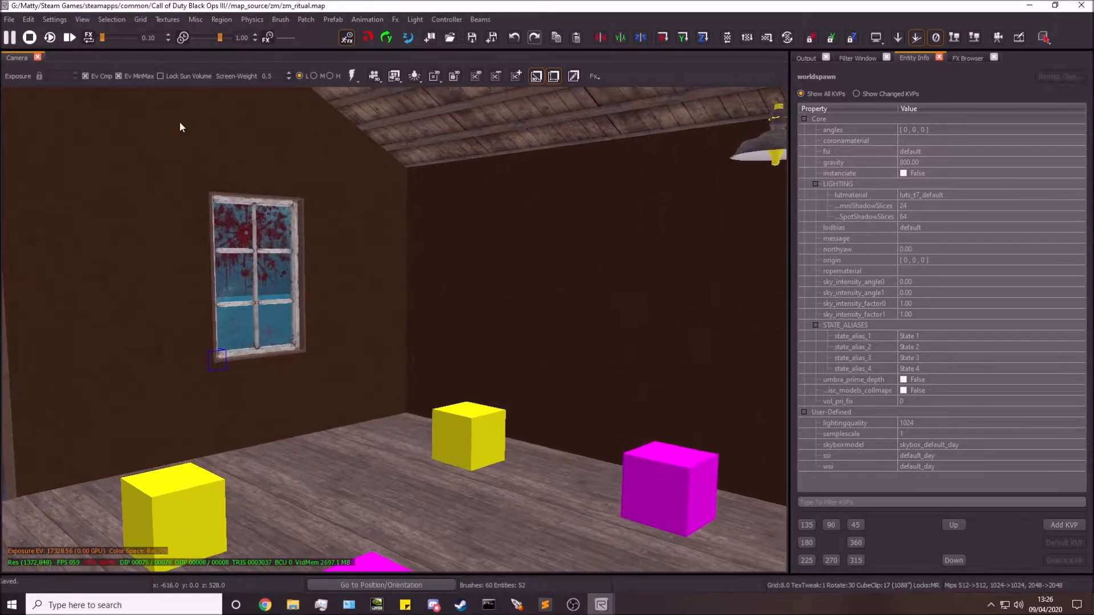
Inspect the sun volume entity's first light state setting in the entity list.
left_click(81, 19)
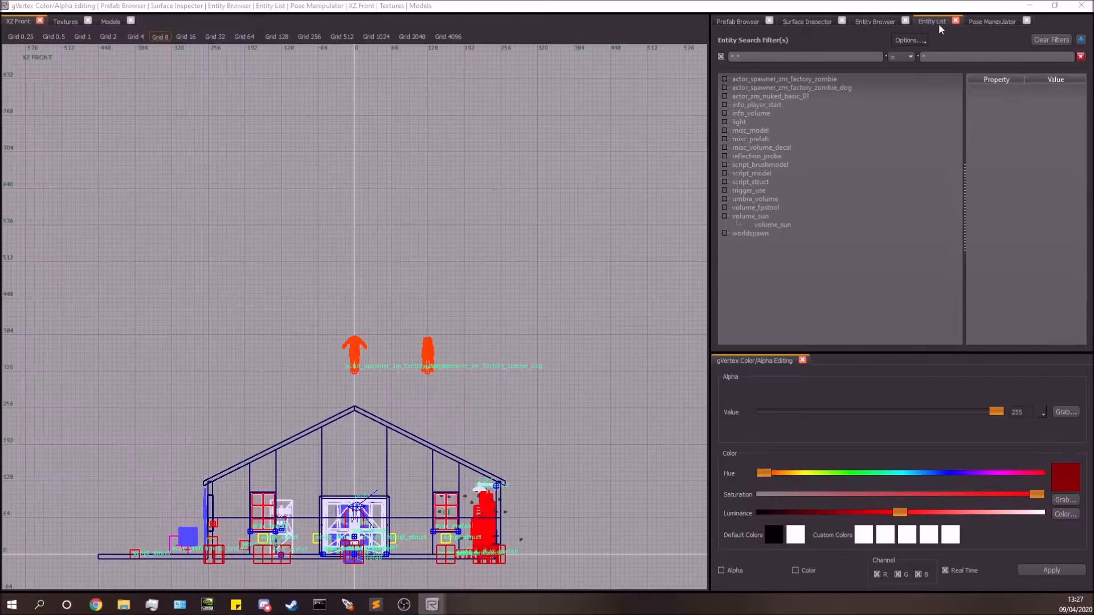
left_click(784, 78)
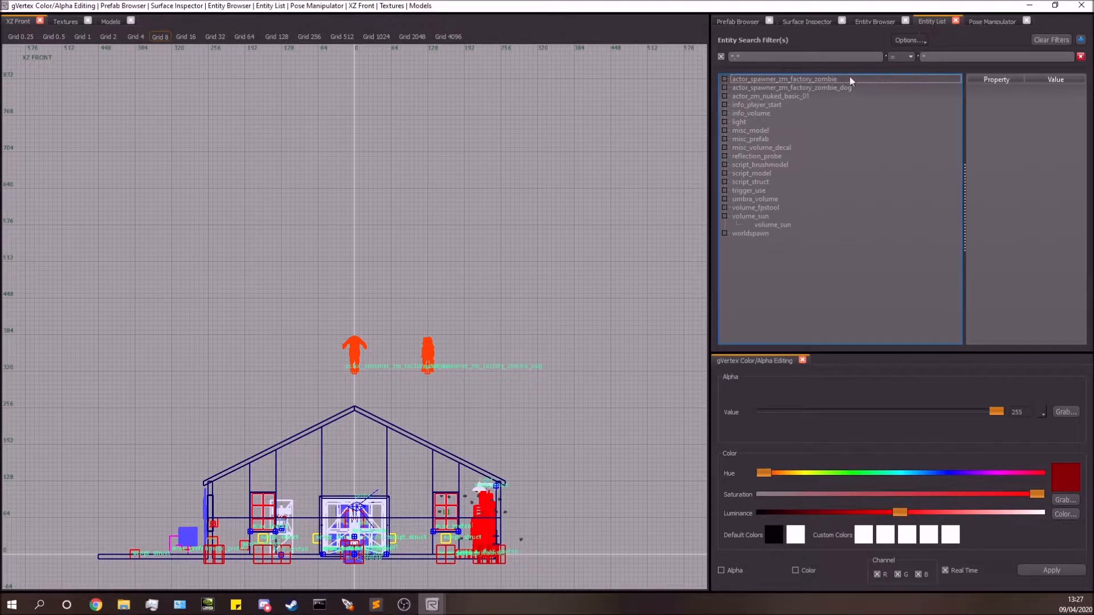
left_click(773, 224)
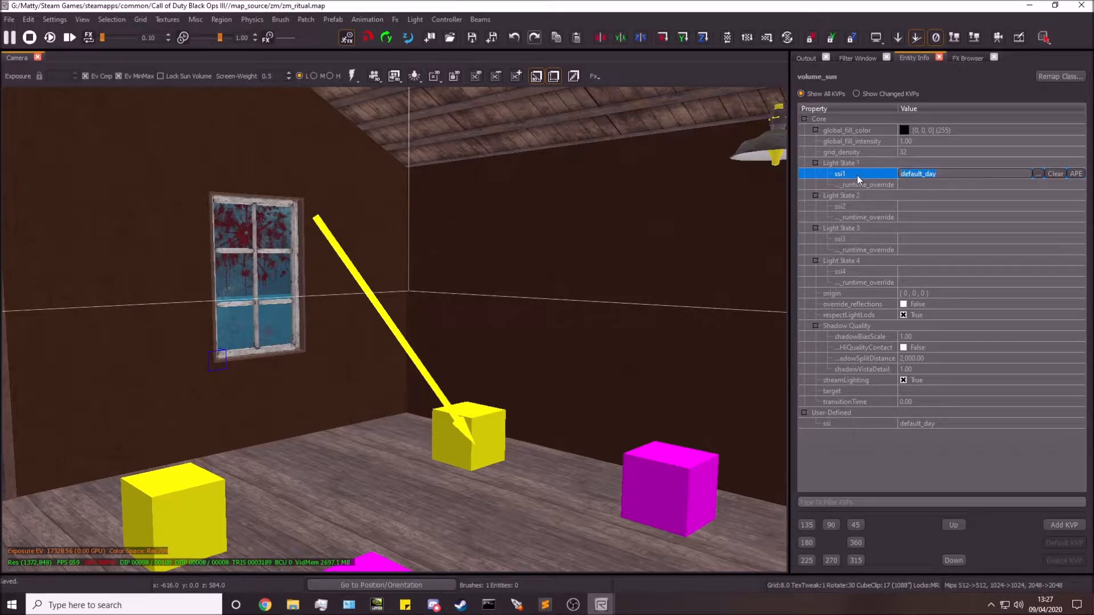
left_click(840, 206)
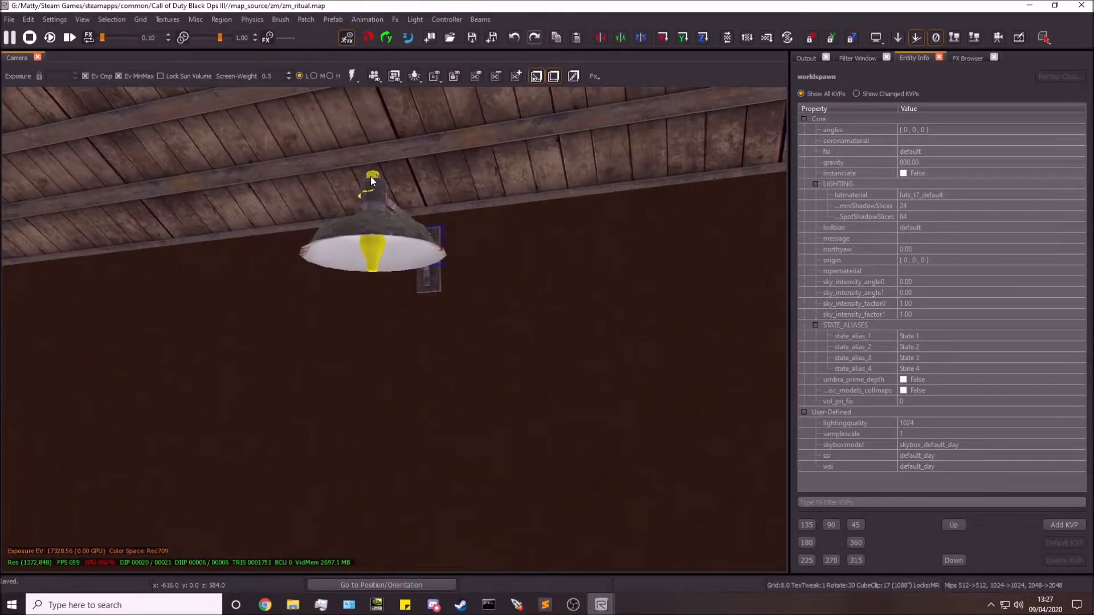
mouse_move(132, 126)
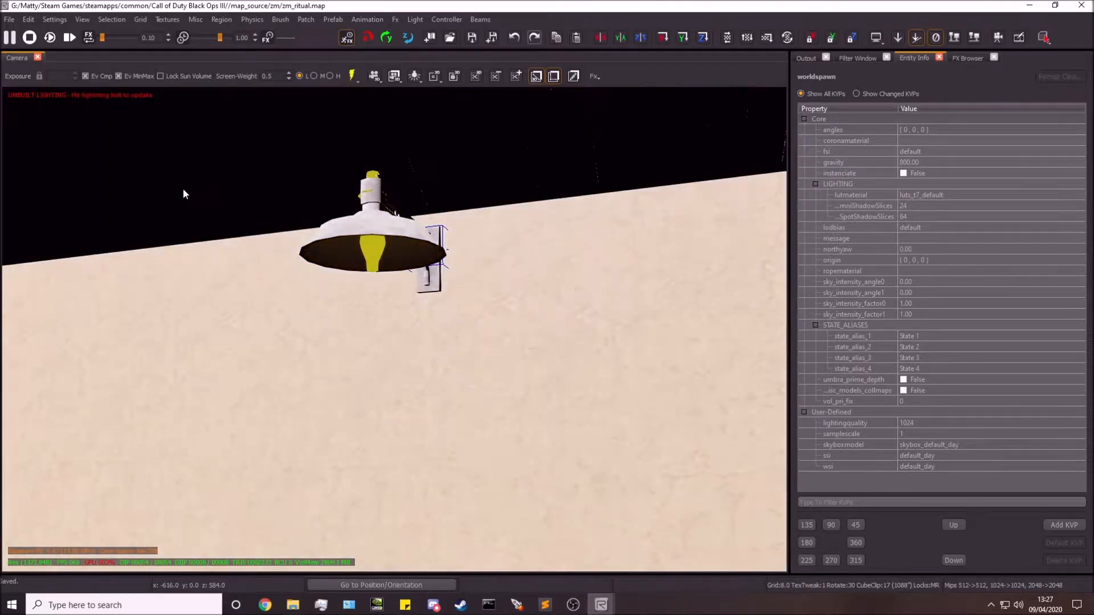
Enable runtime lighting preview so the ceiling lamp casts light onto the wall, then select the lamp.
left_click(352, 76)
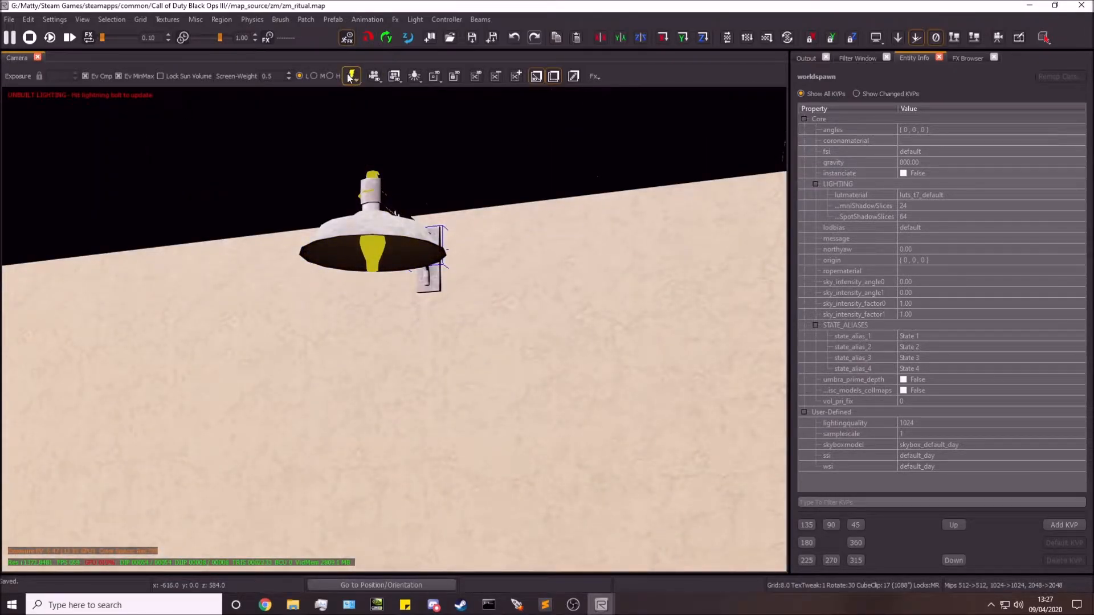
left_click(351, 75)
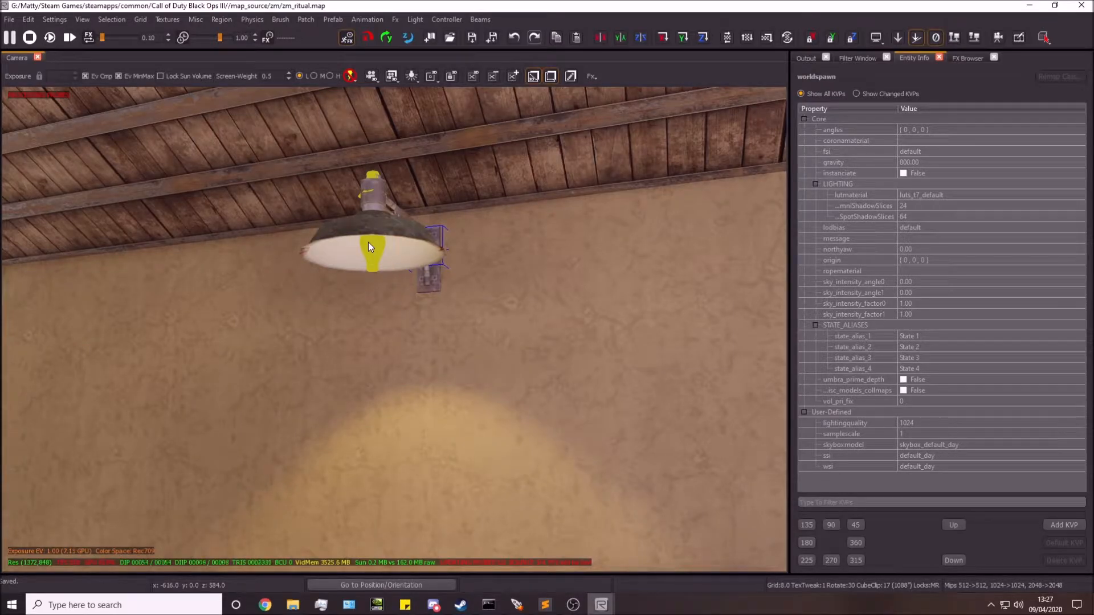
left_click(351, 76)
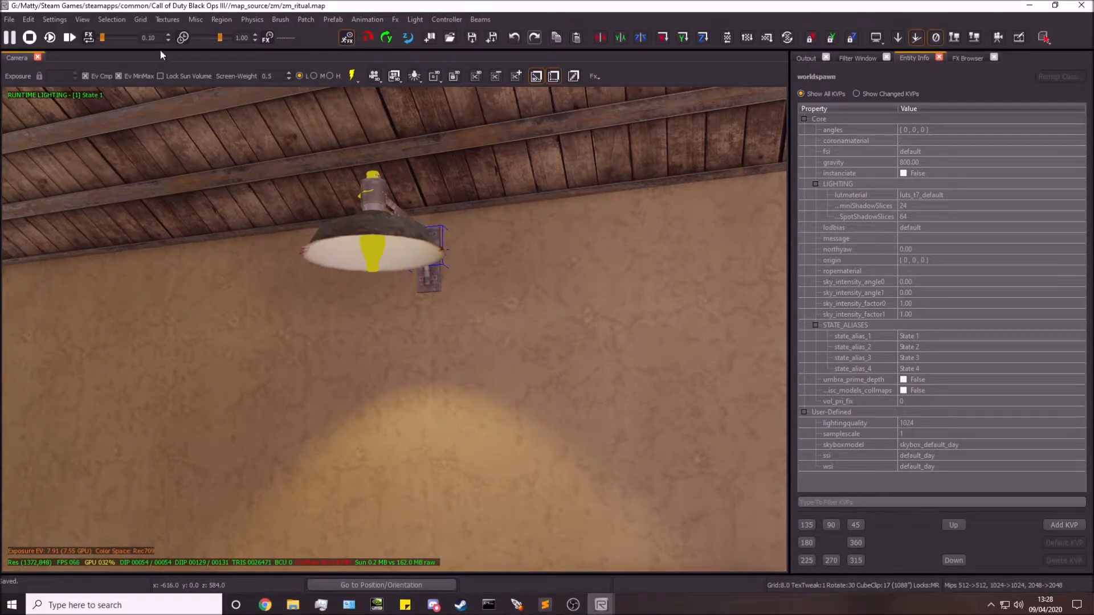
Switch the preview to lighting state 2 and select the ceiling lamp's light entity.
left_click(82, 20)
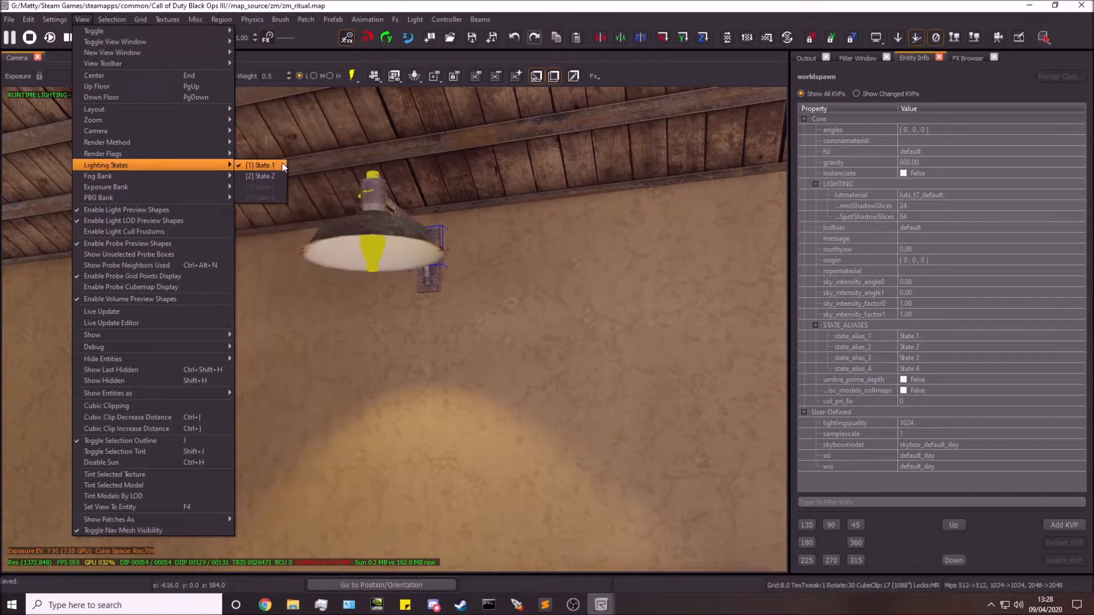
left_click(261, 175)
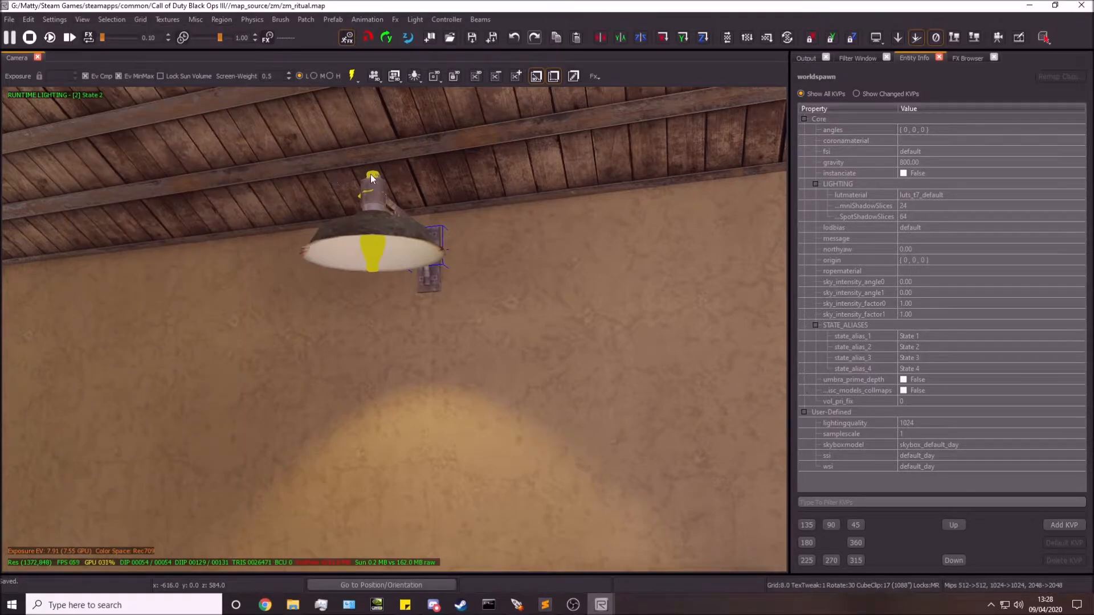
left_click(82, 19)
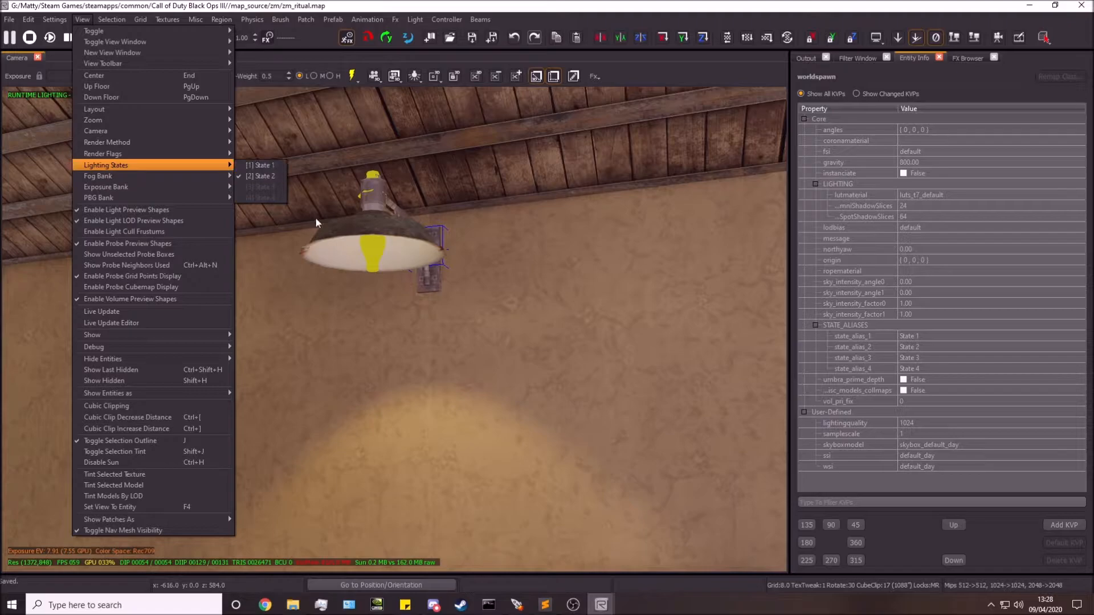
left_click(261, 175)
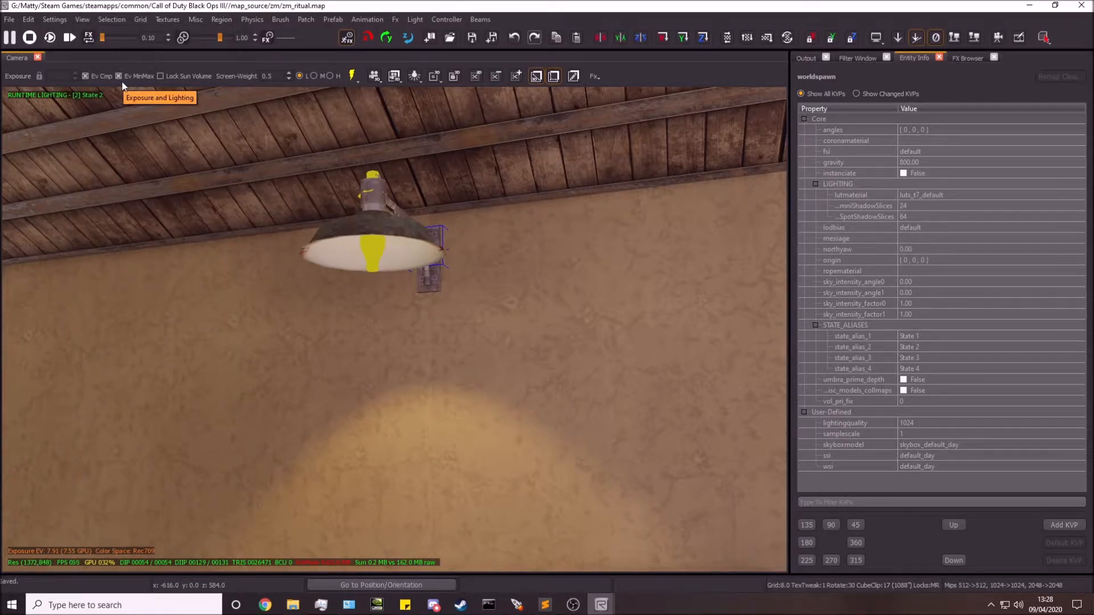
mouse_move(371, 175)
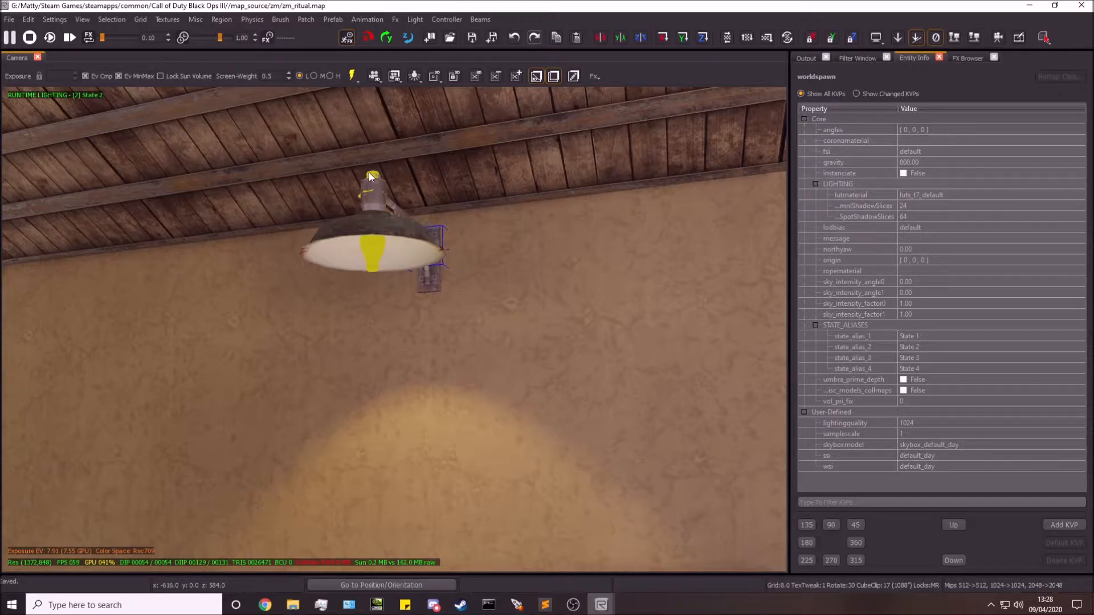
left_click(371, 185)
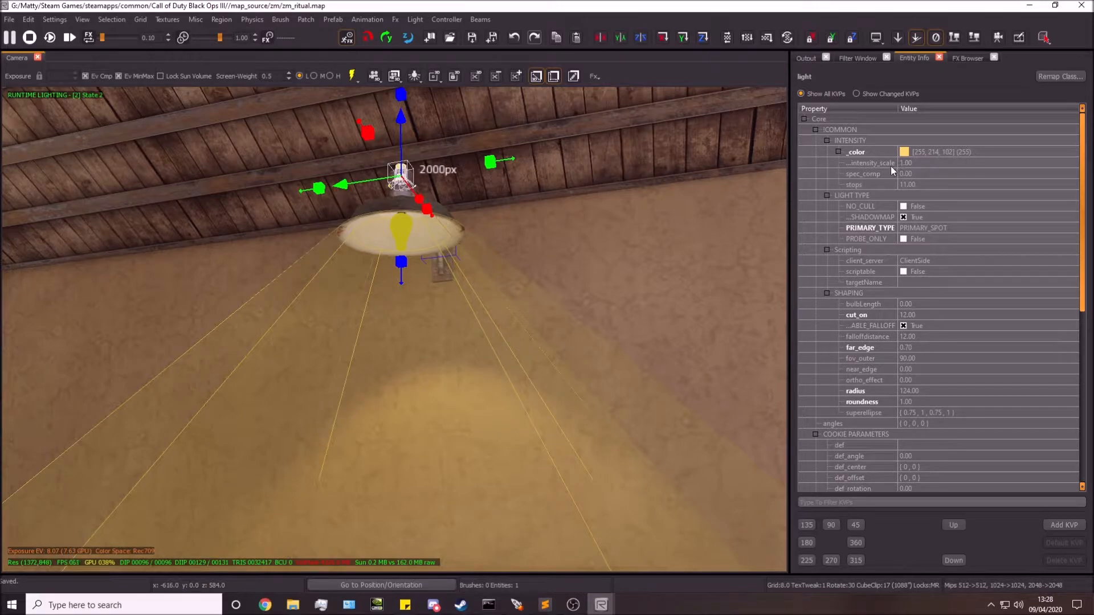
Uncheck lightingstate1 under LIGHTING_STATES so the lamp is off in state 1.
scroll("down", 3)
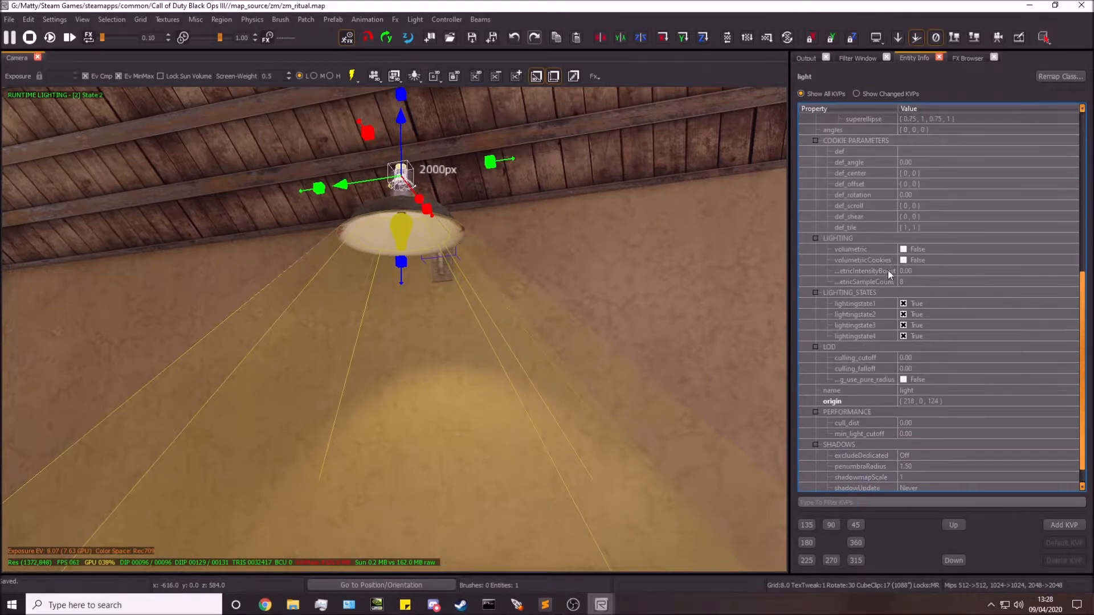
left_click(828, 347)
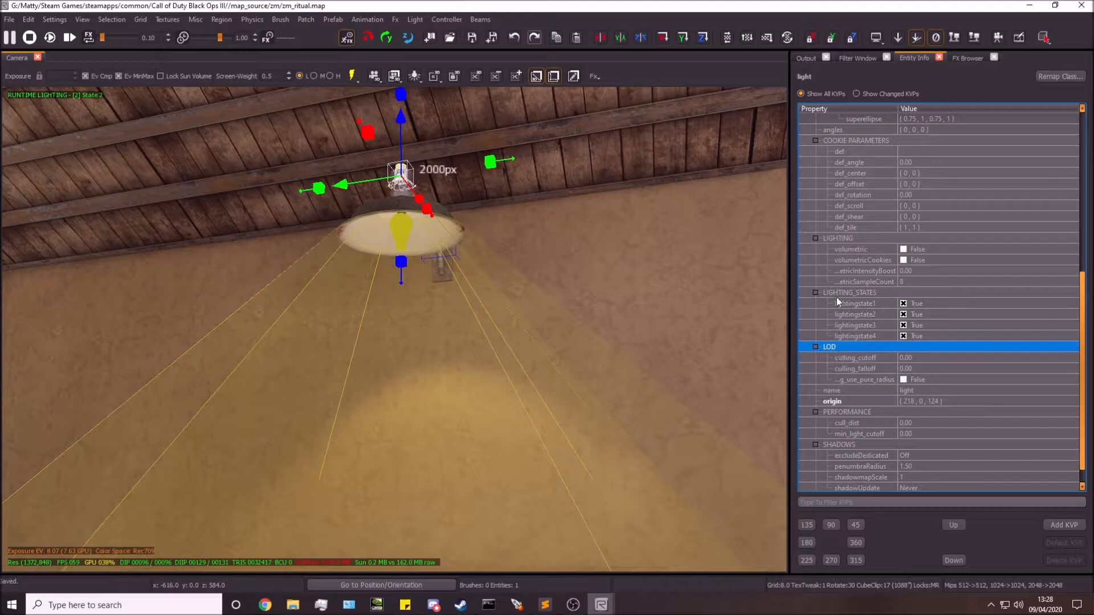
left_click(849, 293)
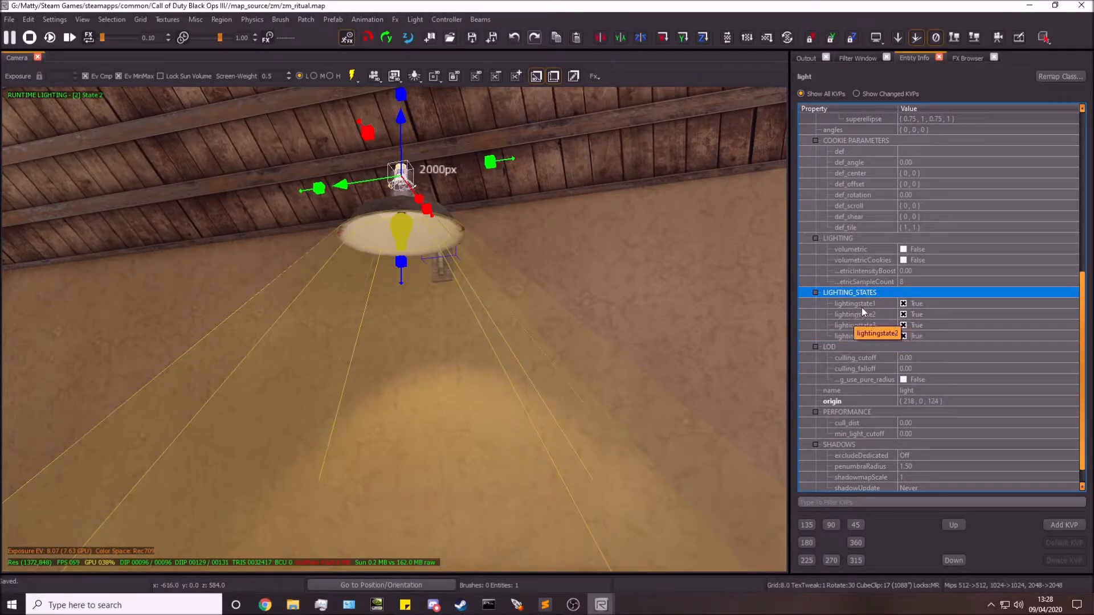
left_click(854, 335)
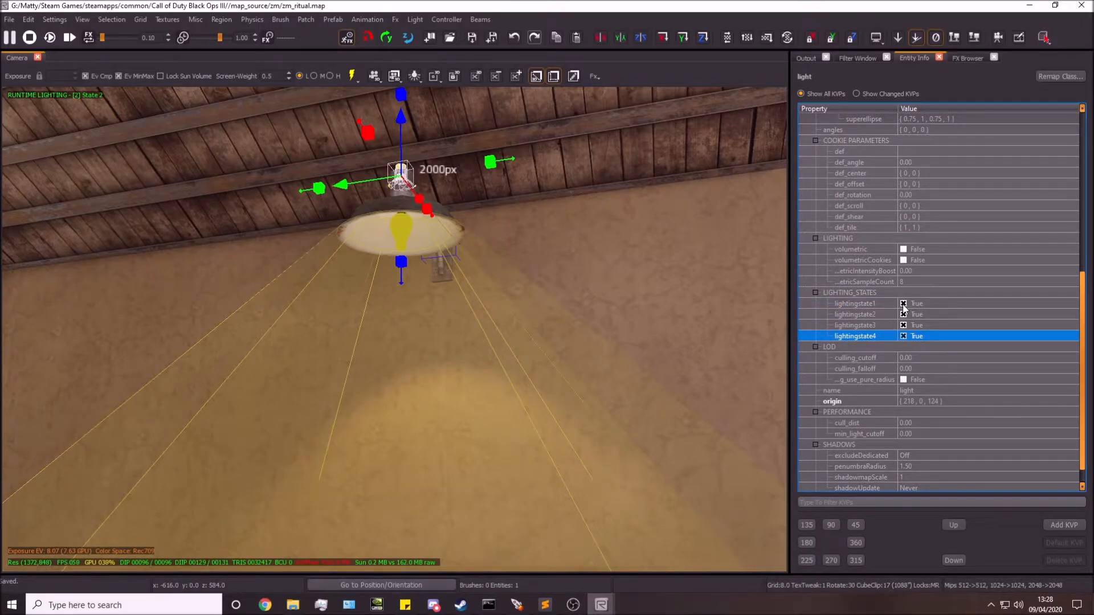
left_click(903, 303)
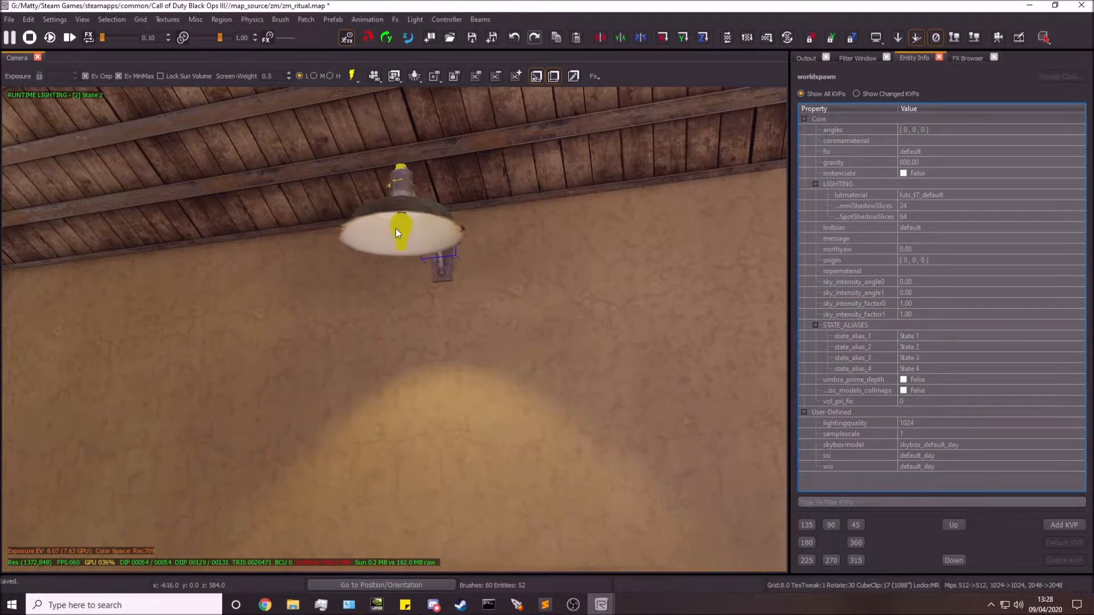
Reselect the lamp, confirm lightingstate1 is off with states 2–4 on, and deselect it.
left_click(400, 223)
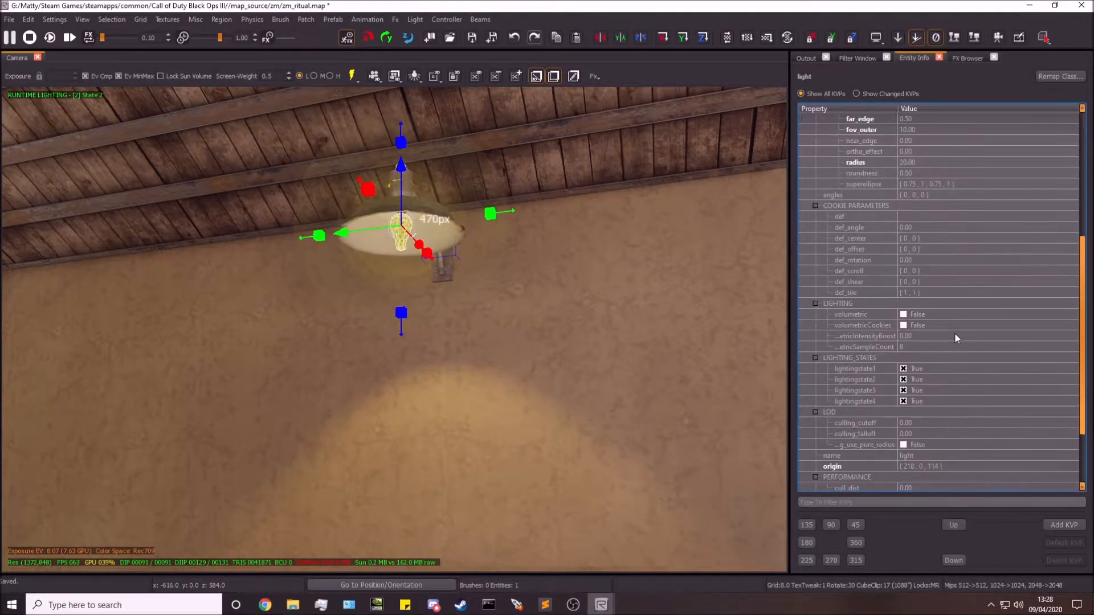
left_click(903, 282)
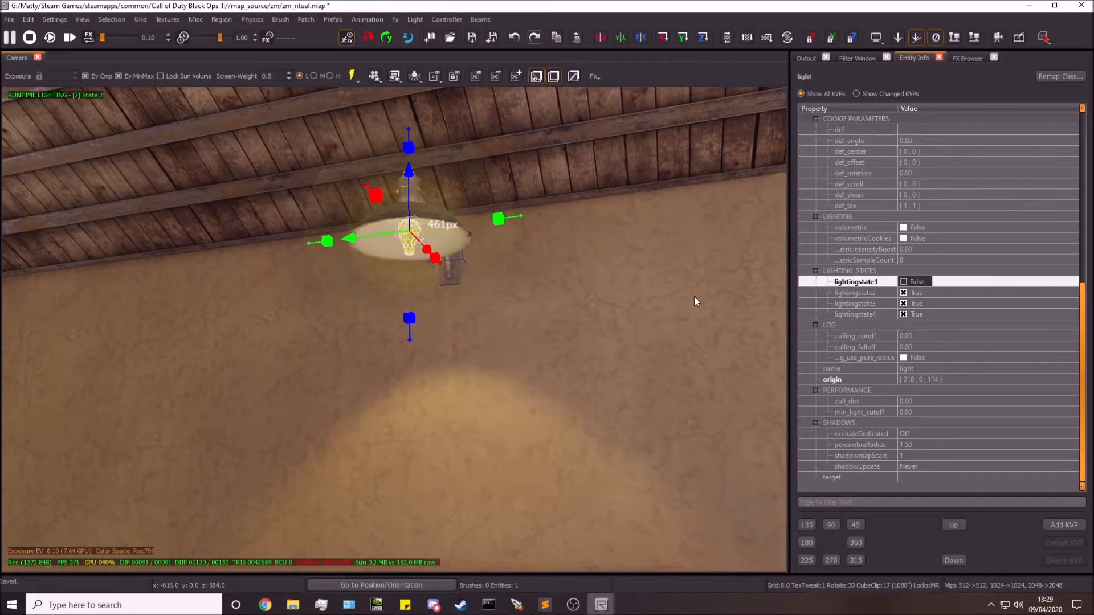
left_click(855, 293)
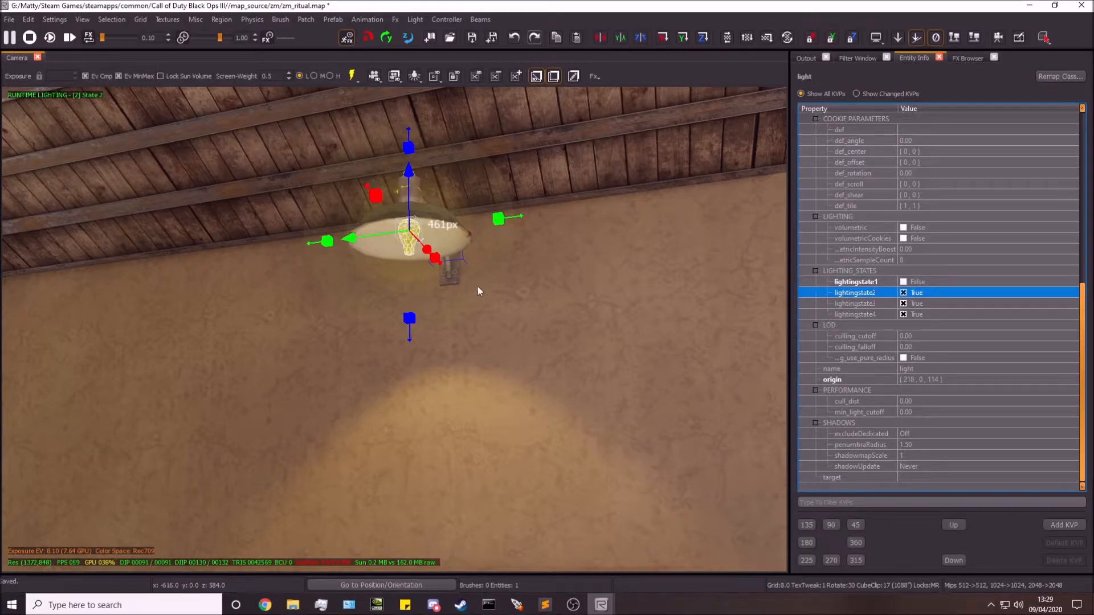
left_click(82, 20)
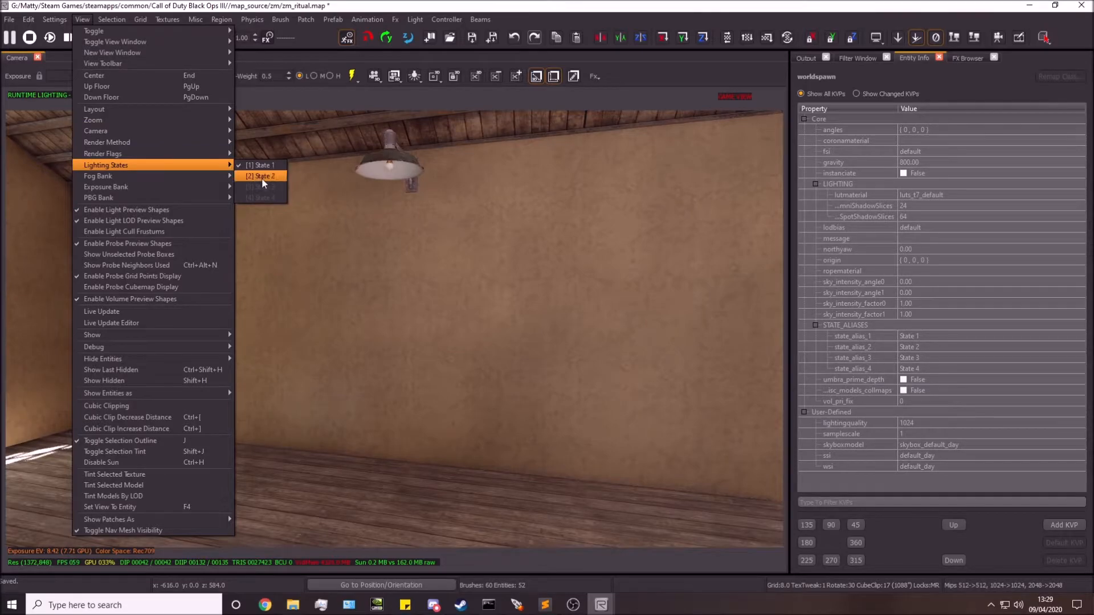
Return the preview to lighting state 2 where the lamp lights the wall again.
left_click(259, 175)
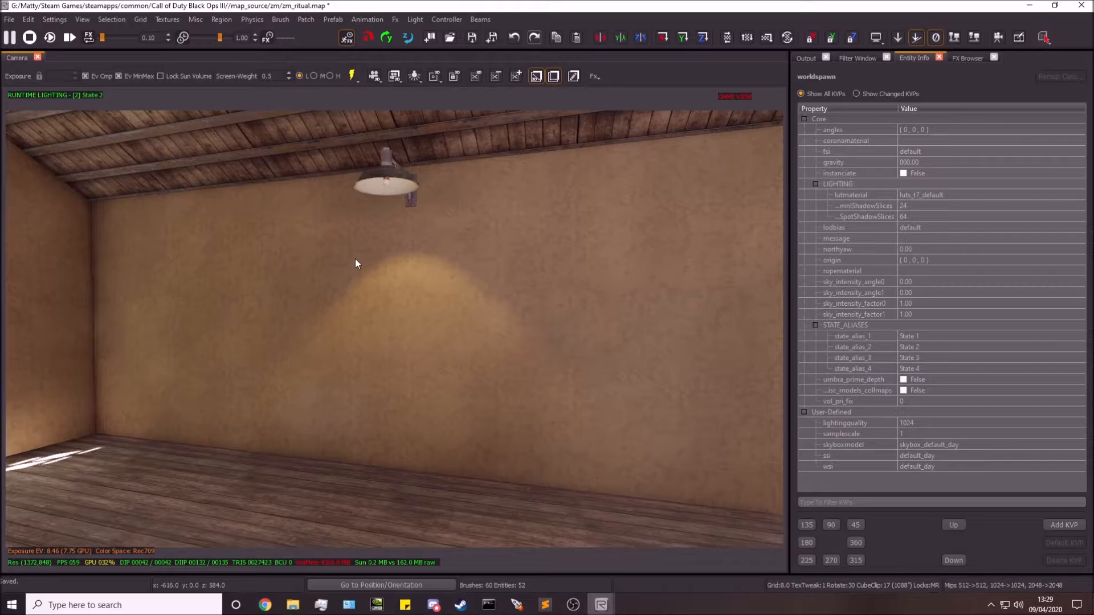
mouse_move(306, 278)
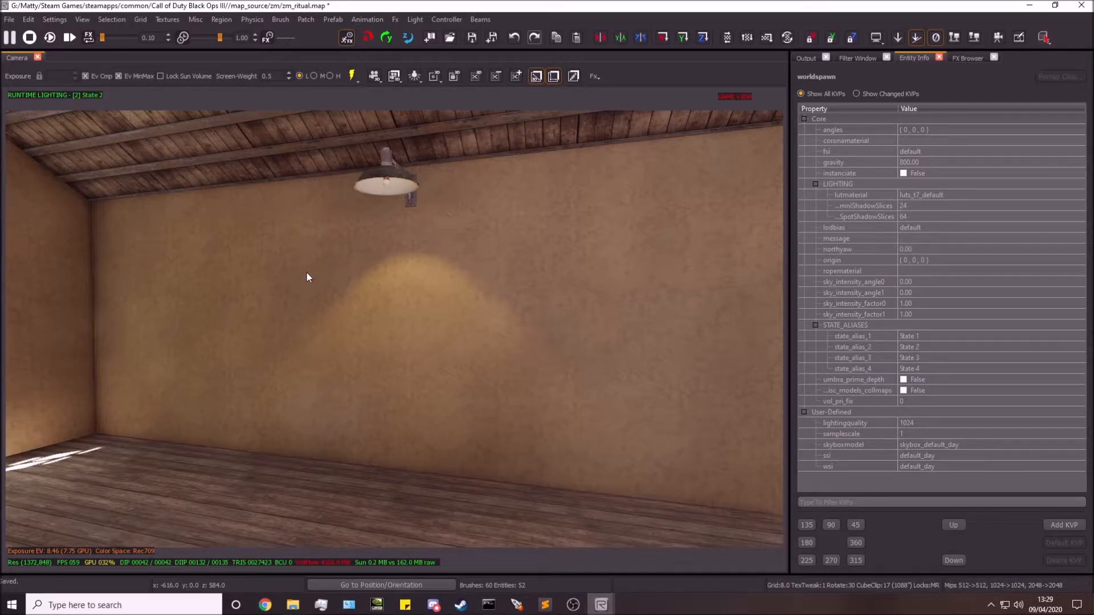
mouse_move(303, 252)
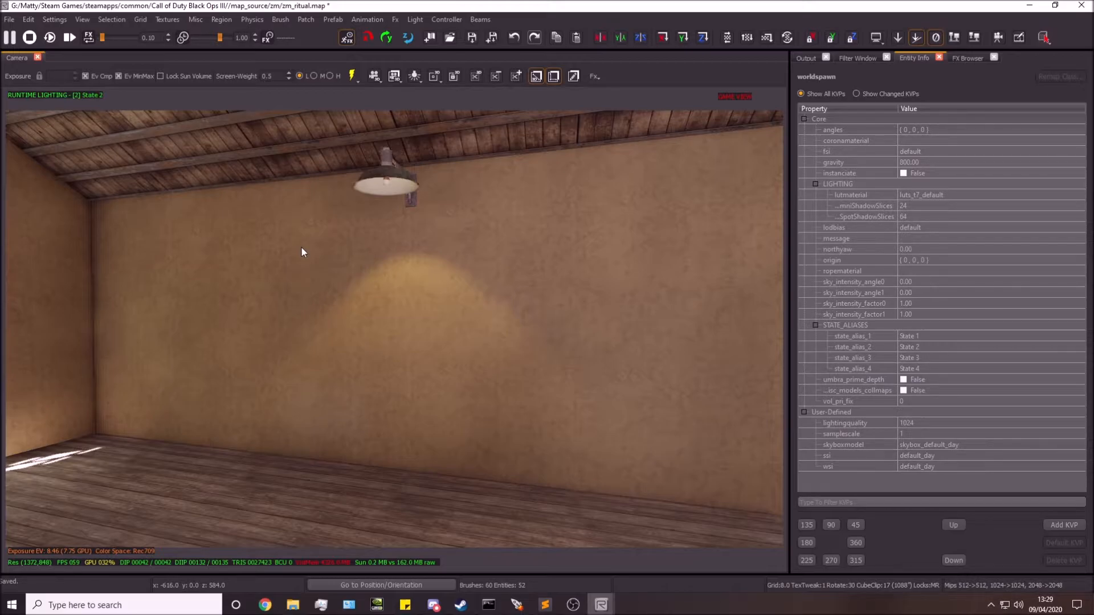
mouse_move(470, 106)
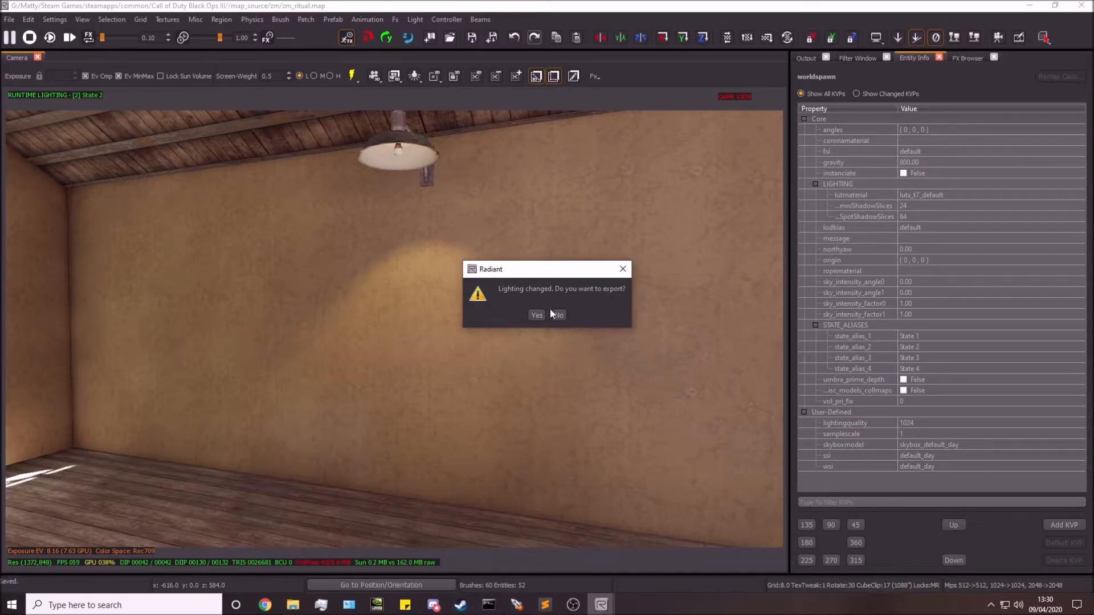
Decline the lighting export prompt and open zm_ritual.gsc from the map's scripts folder.
left_click(535, 315)
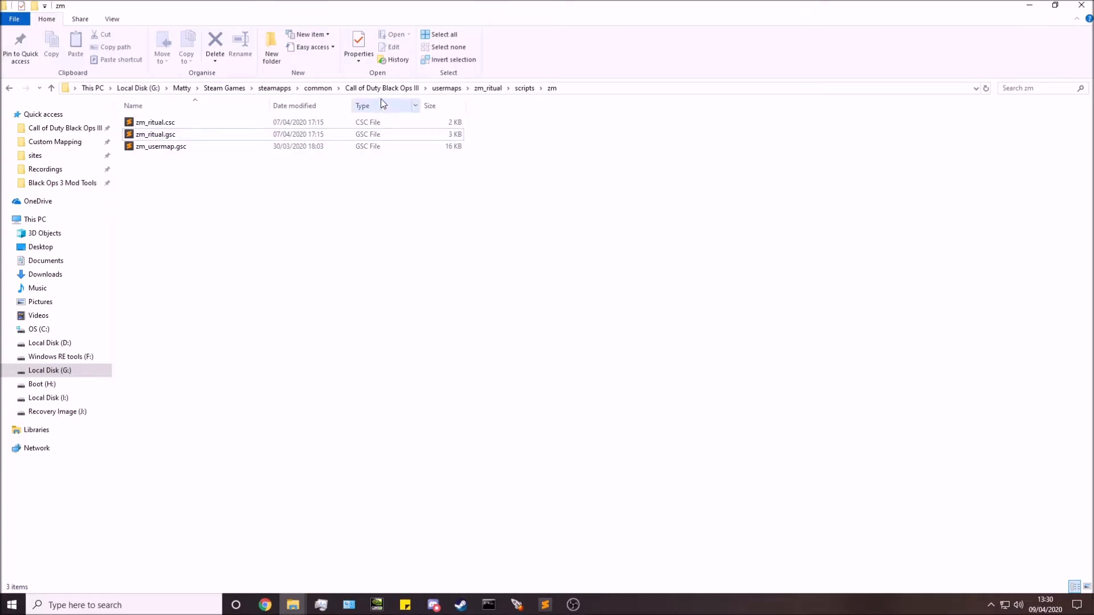
mouse_move(381, 88)
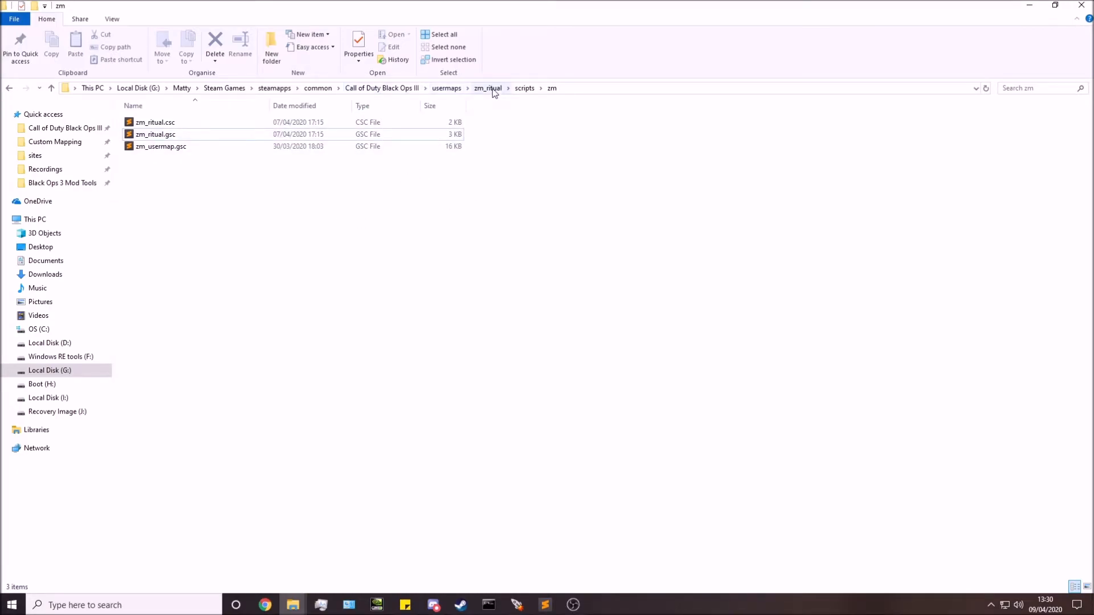
mouse_move(524, 88)
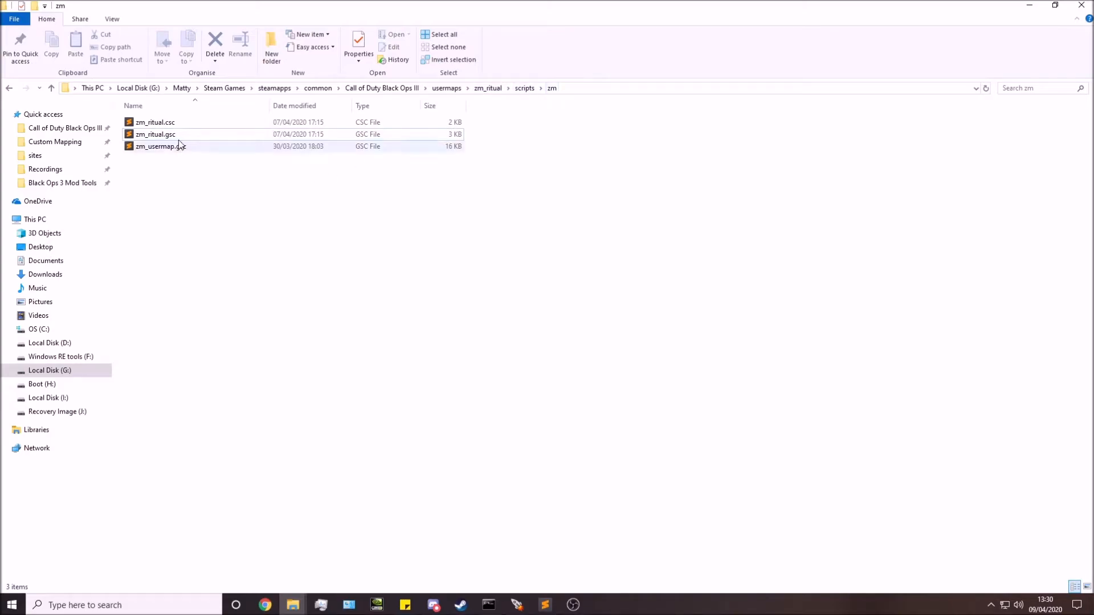
left_click(156, 135)
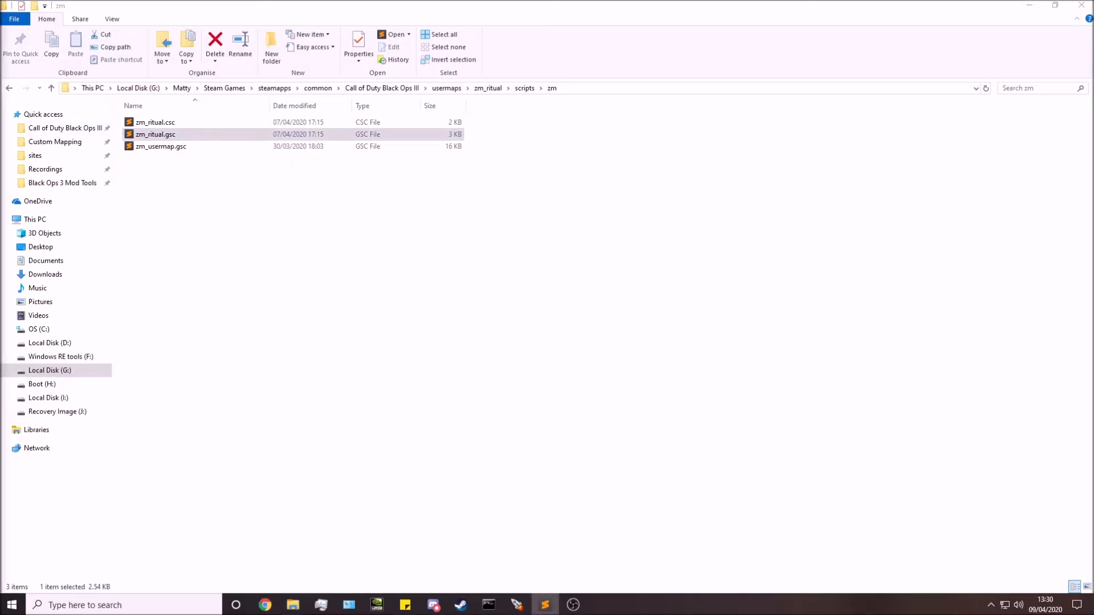
double_click(156, 135)
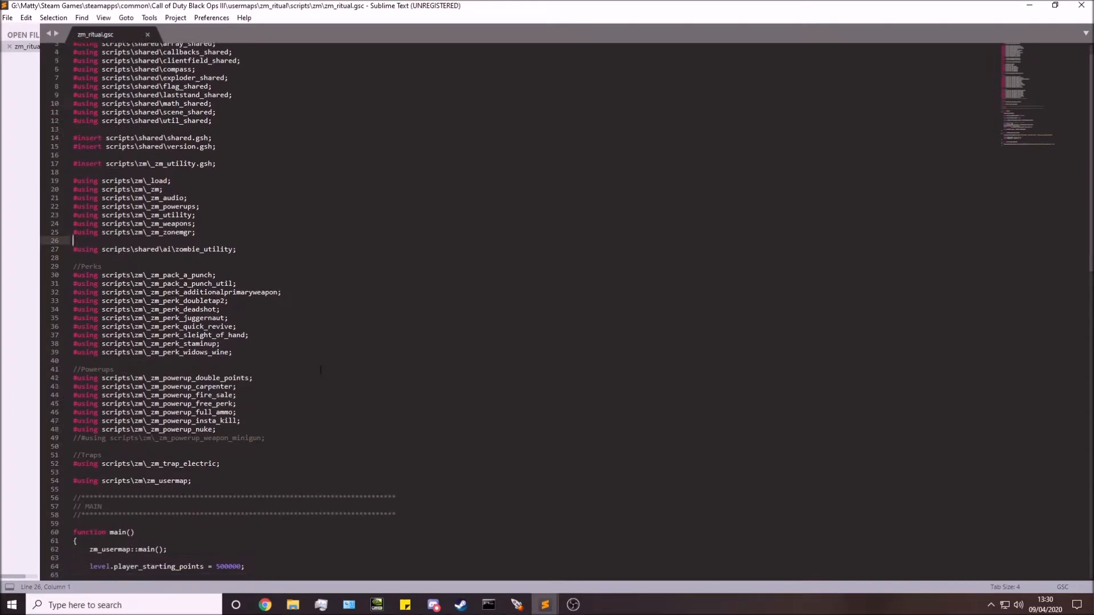
Add //Monitor Power and level thread MonitorPower(); after zm_usermap::main() in main().
scroll("down", 3)
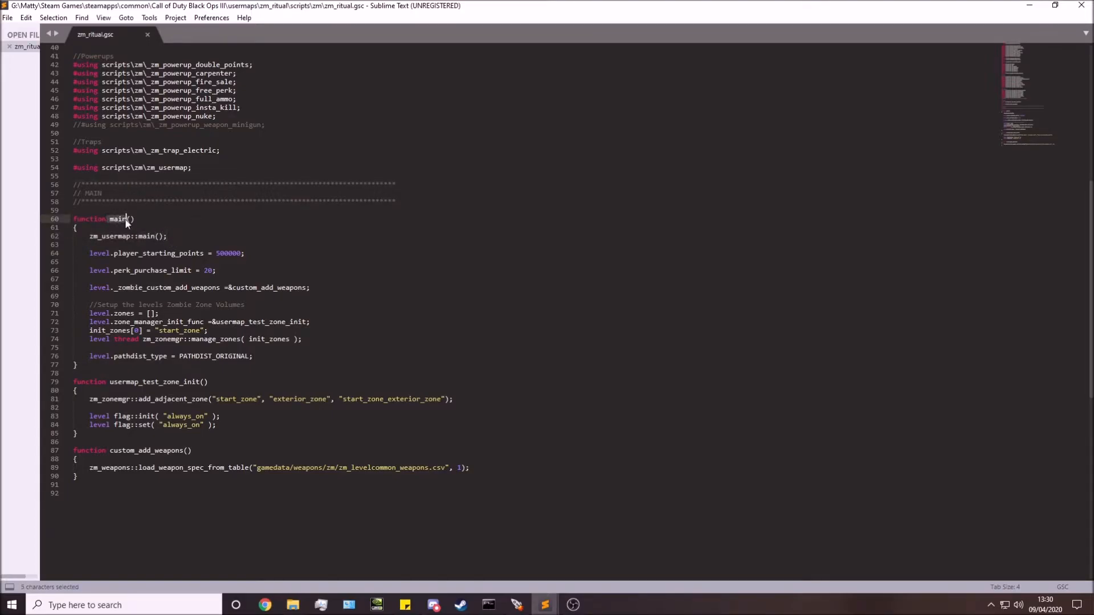
left_click(167, 235)
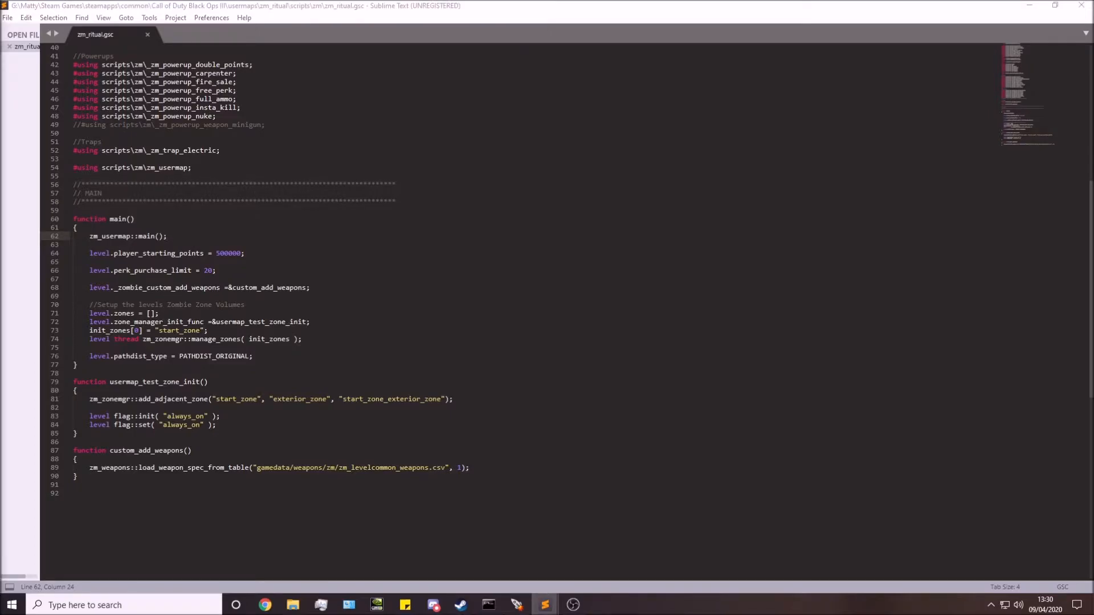
left_click(166, 236)
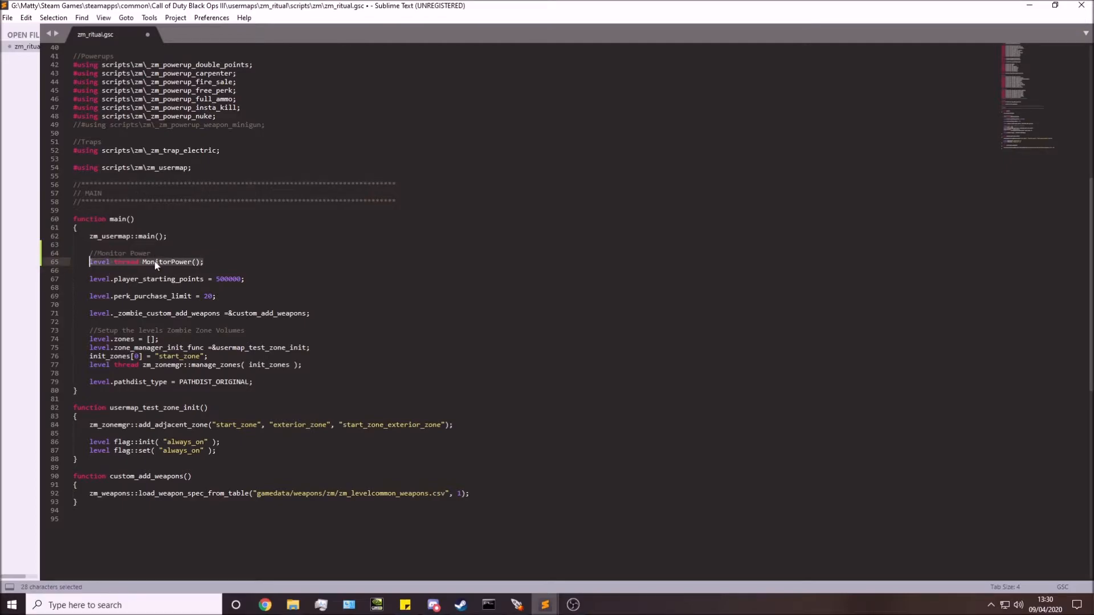
left_click(187, 262)
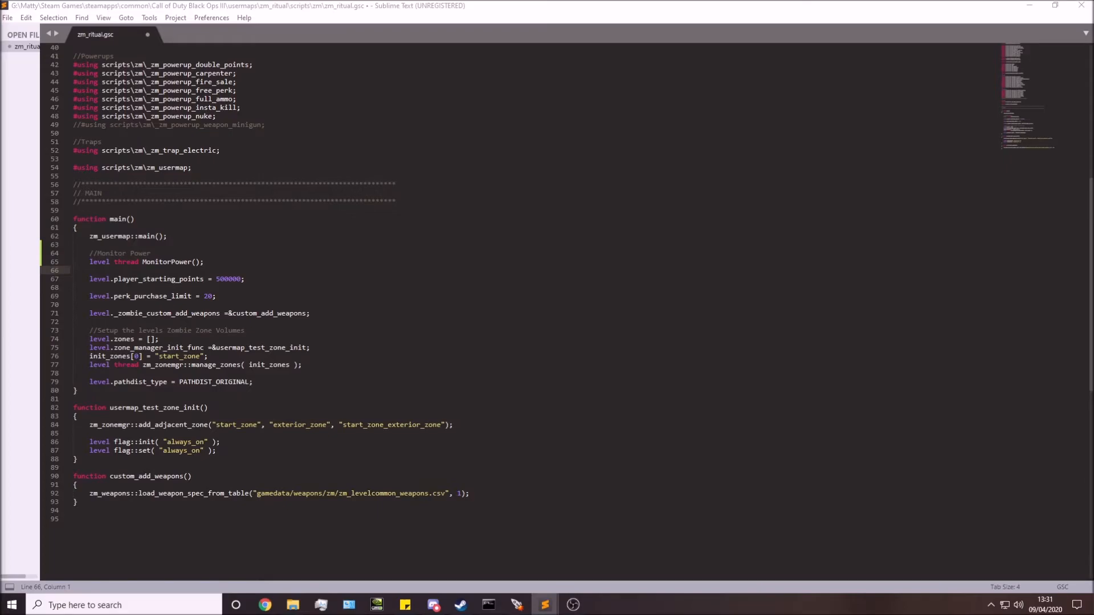
mouse_move(39, 371)
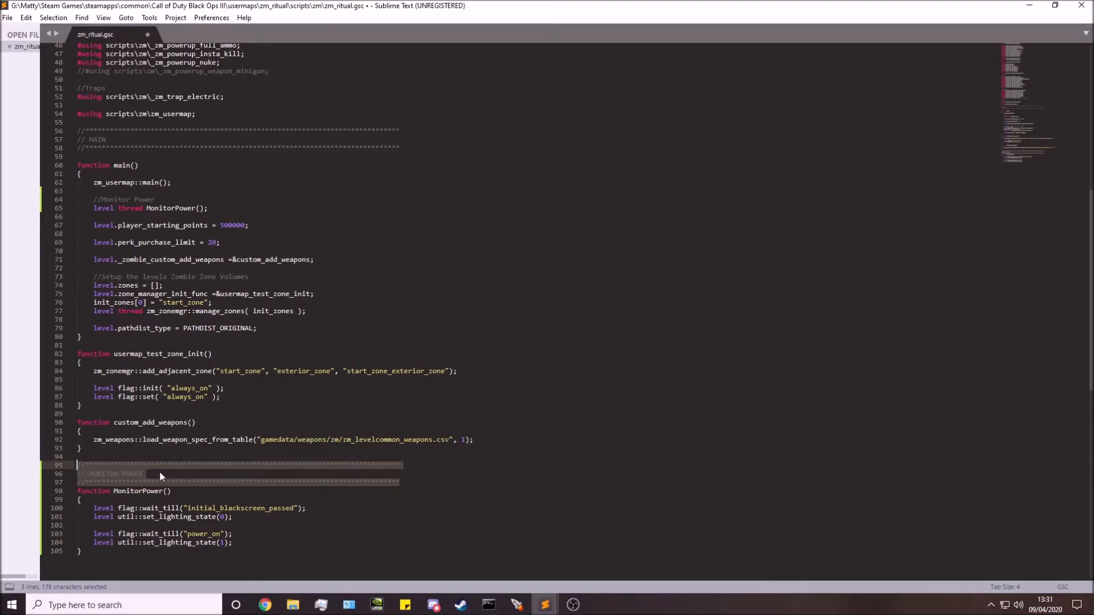
Paste the MONITOR POWER header and MonitorPower() function at the end of zm_ritual.gsc.
left_click(160, 474)
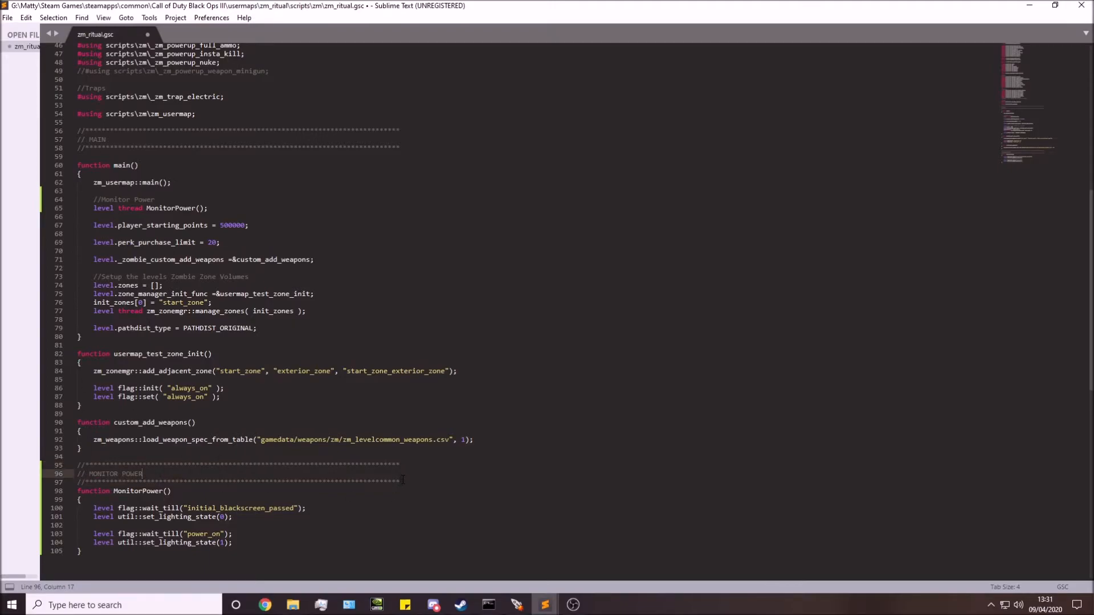
left_click(296, 482)
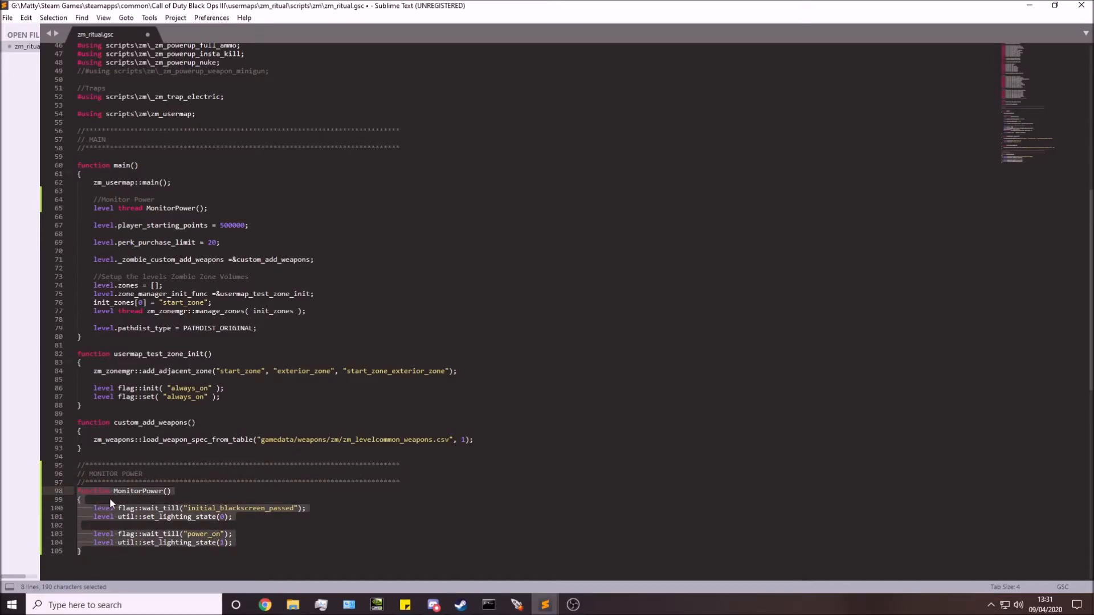
mouse_move(132, 496)
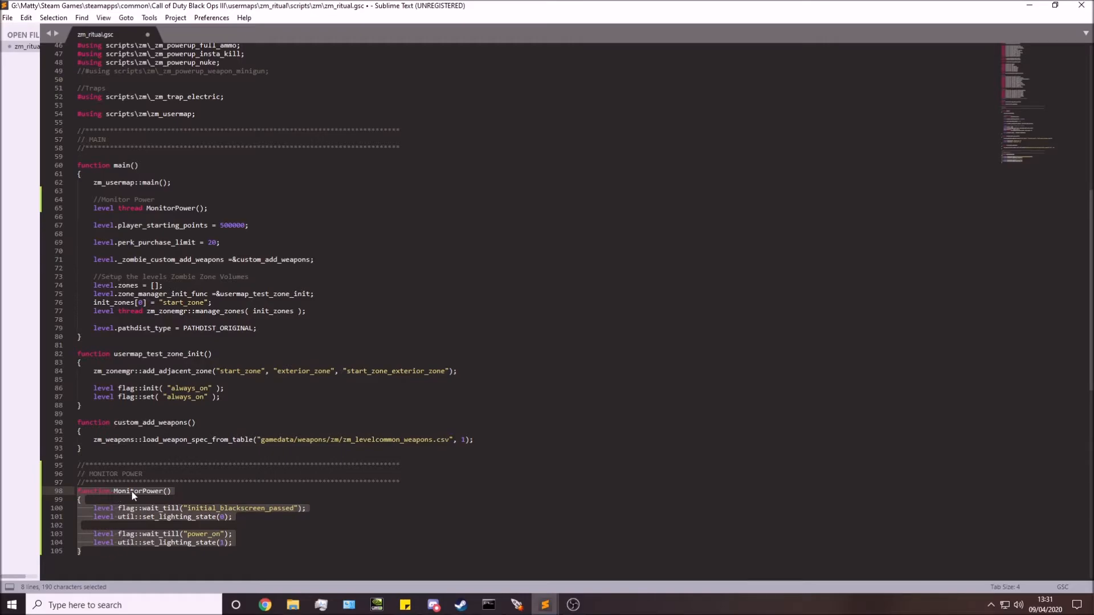
left_click(81, 551)
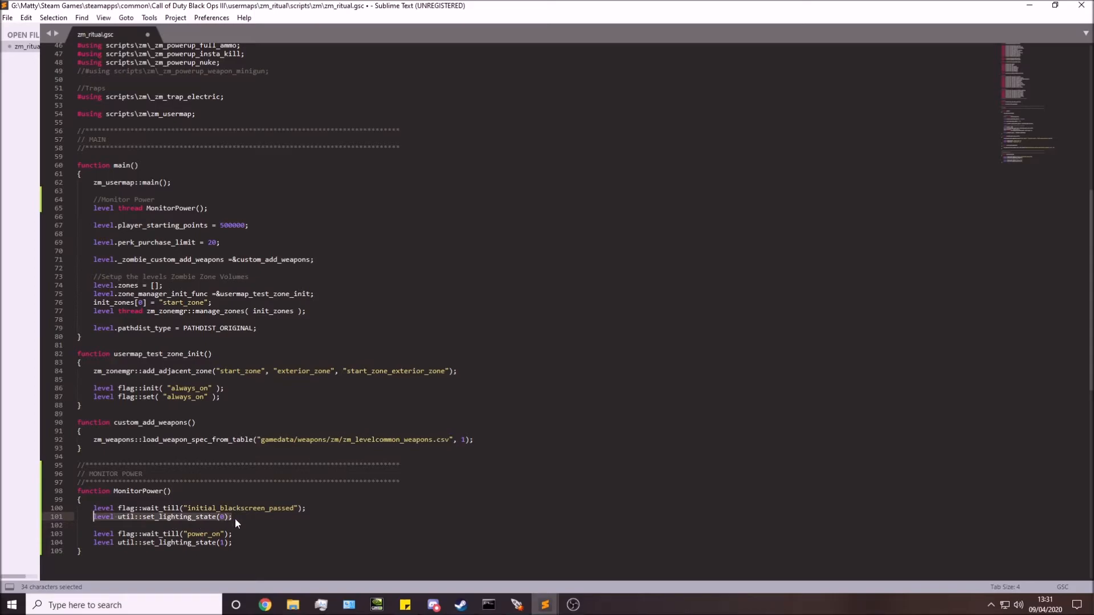
Review the lighting-state calls and the wait for the power_on flag inside MonitorPower().
left_click(233, 533)
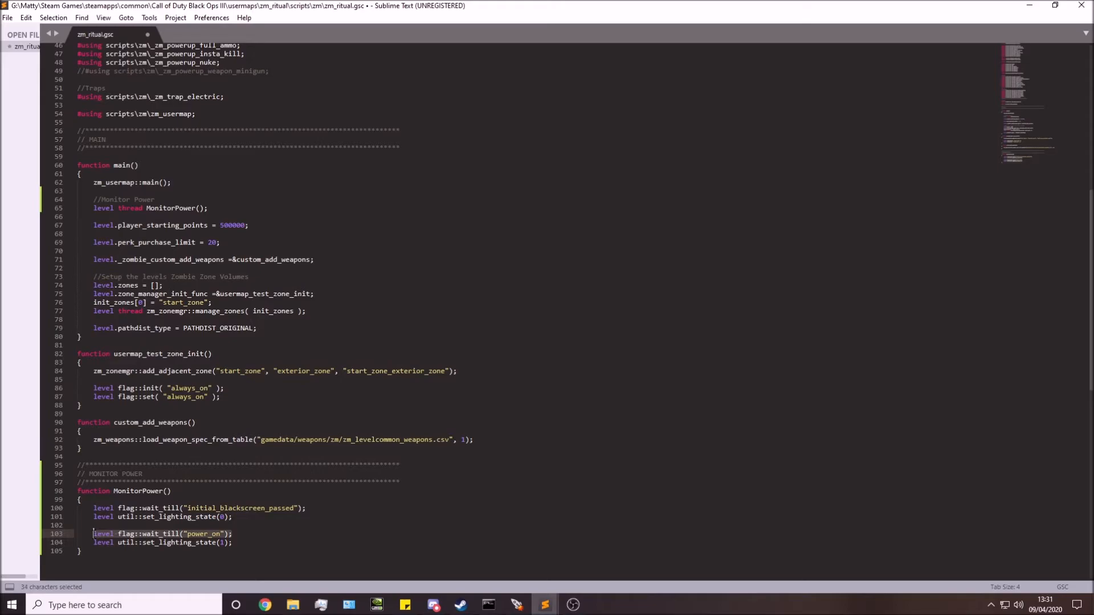
left_click(234, 534)
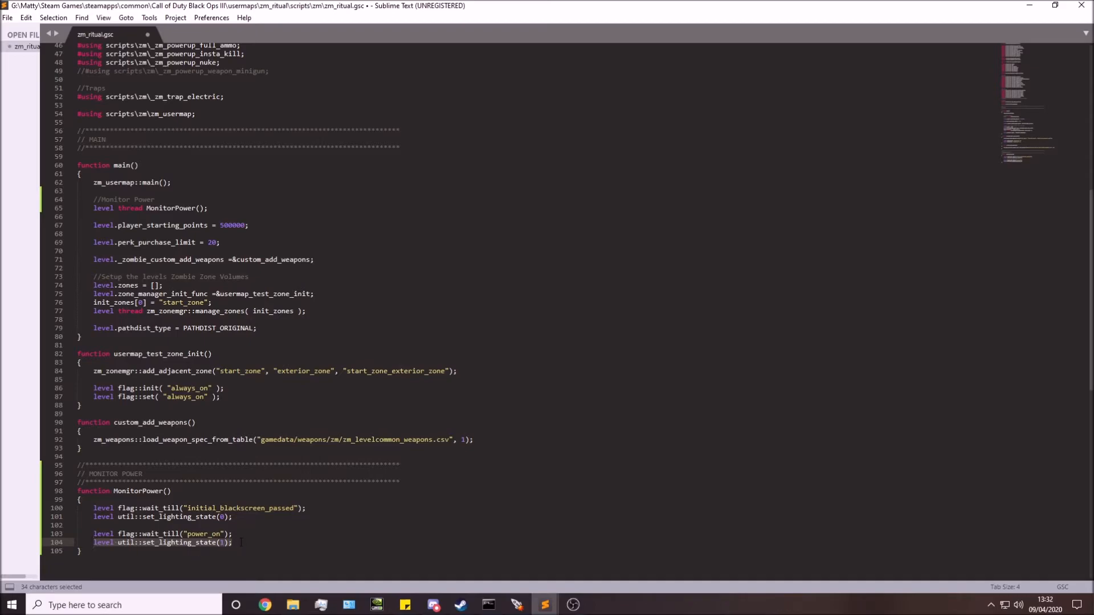
left_click(237, 542)
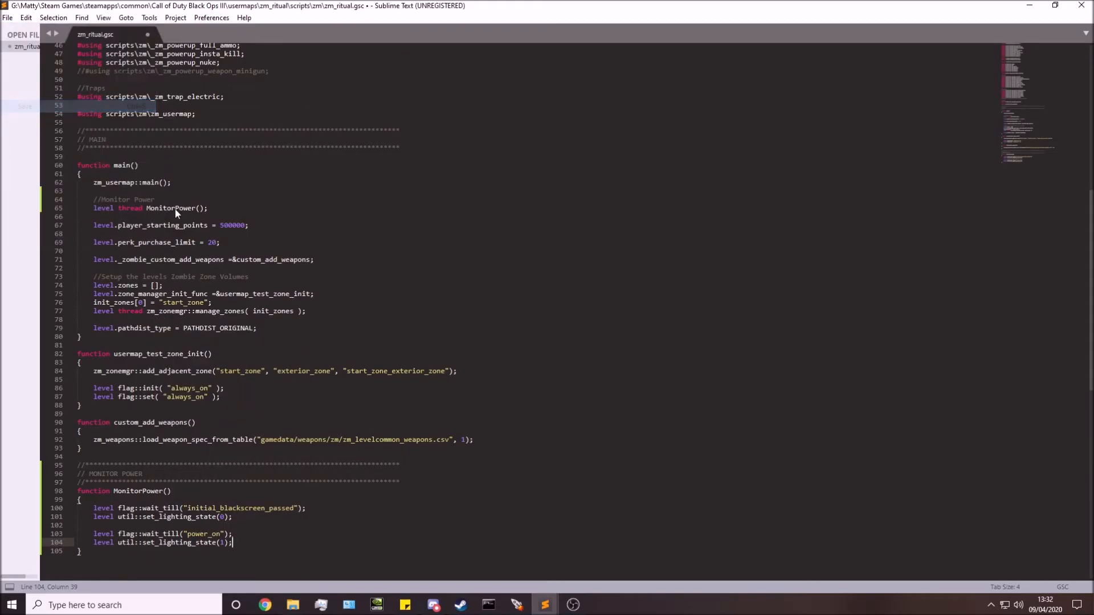
Save the script and resume the paused test game in Black Ops III.
key("ctrl+s")
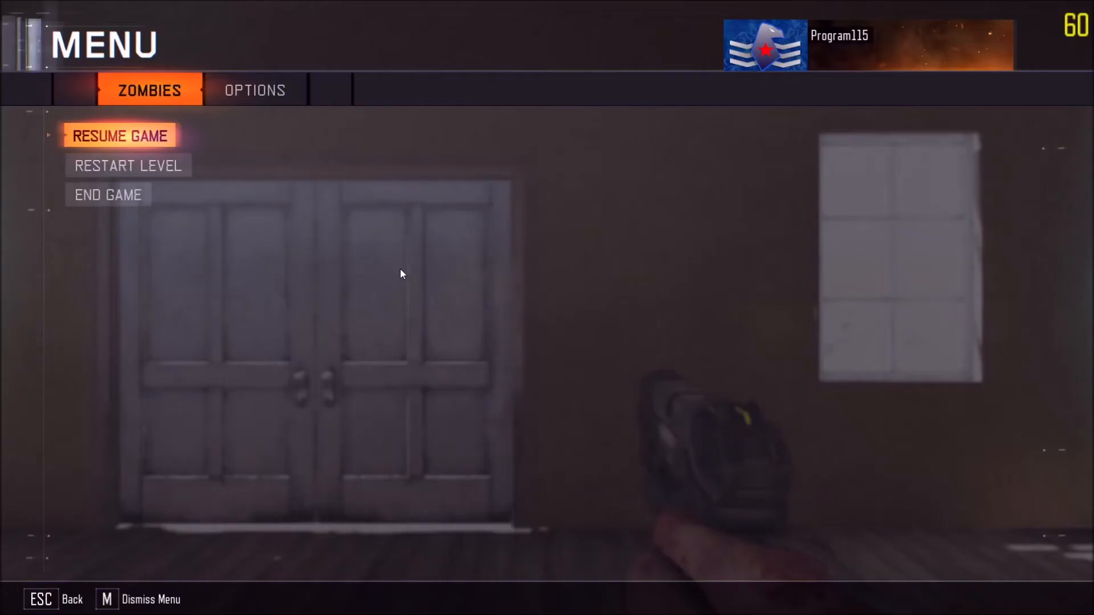
mouse_move(154, 136)
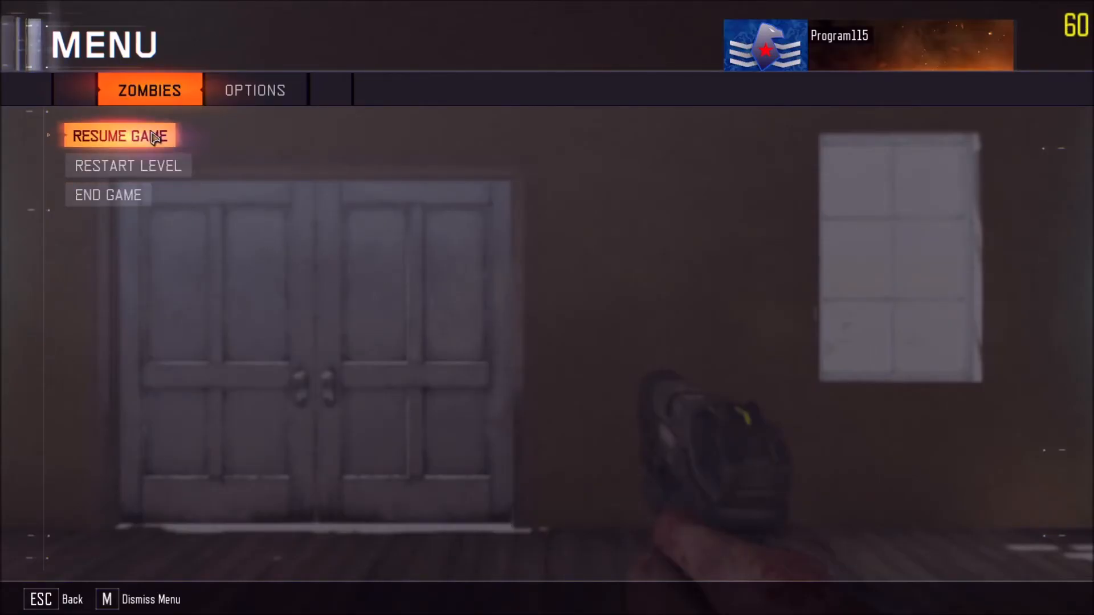
left_click(118, 136)
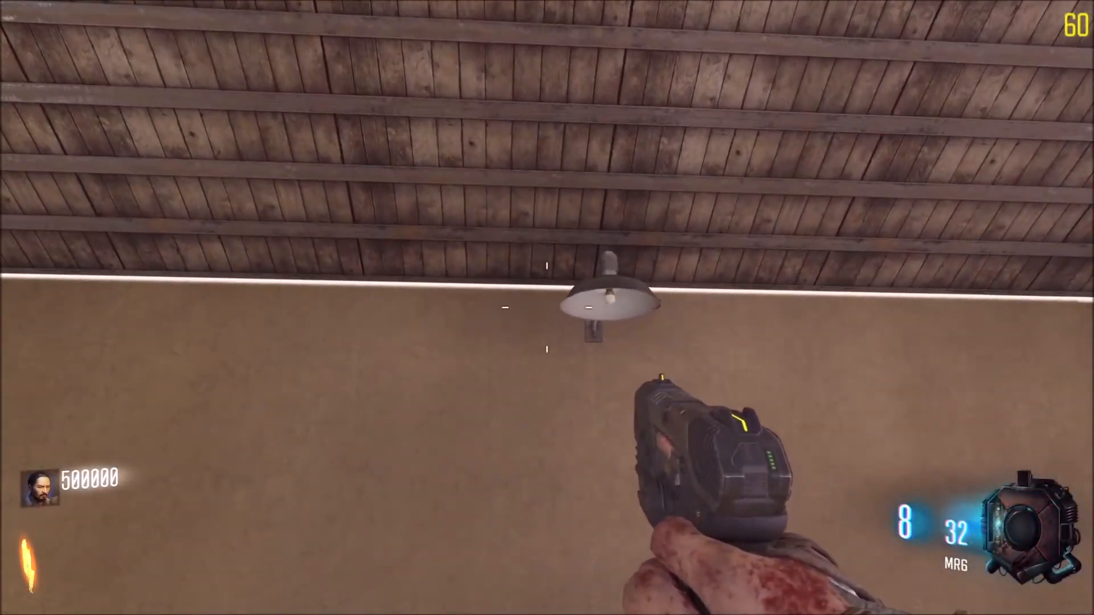
mouse_move(547, 308)
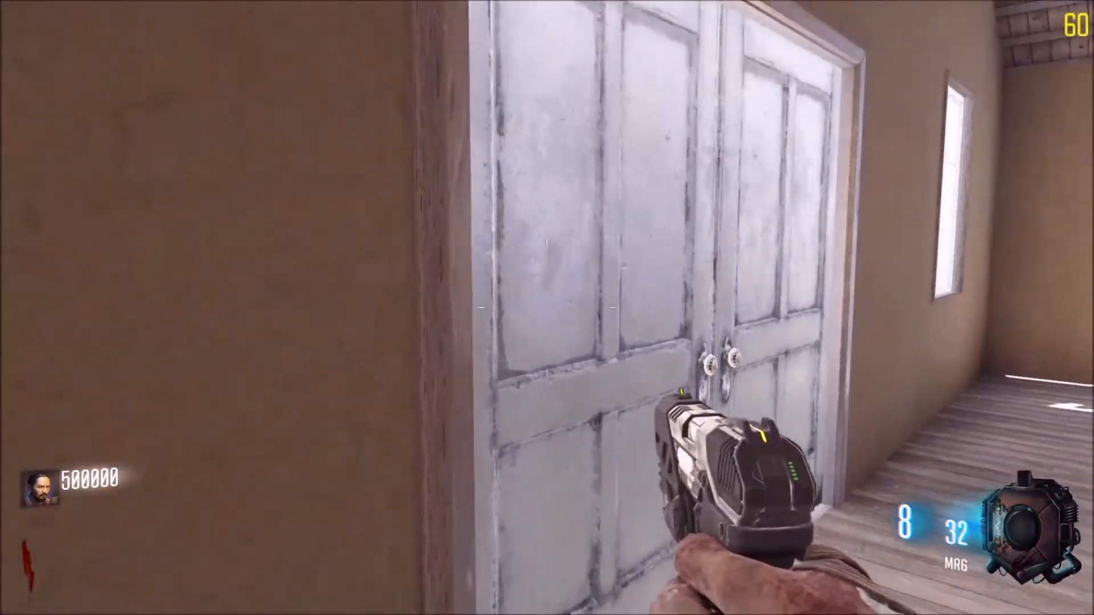